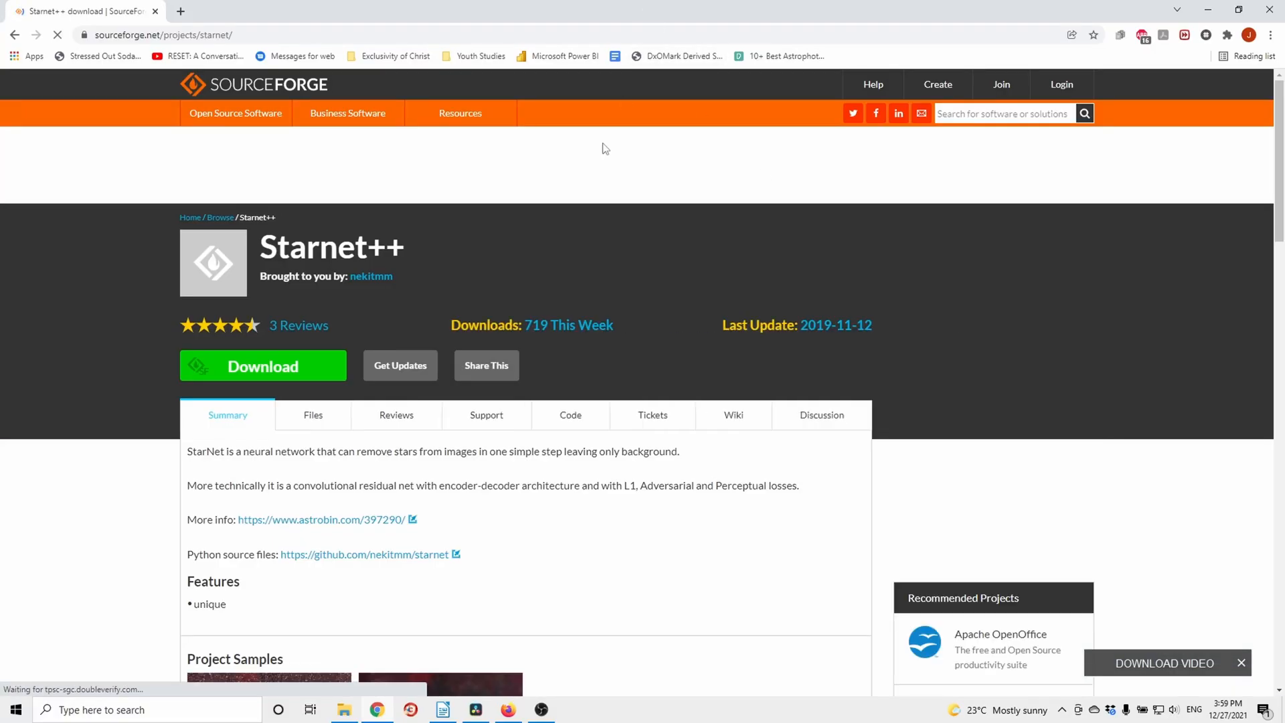
mouse_move(574, 220)
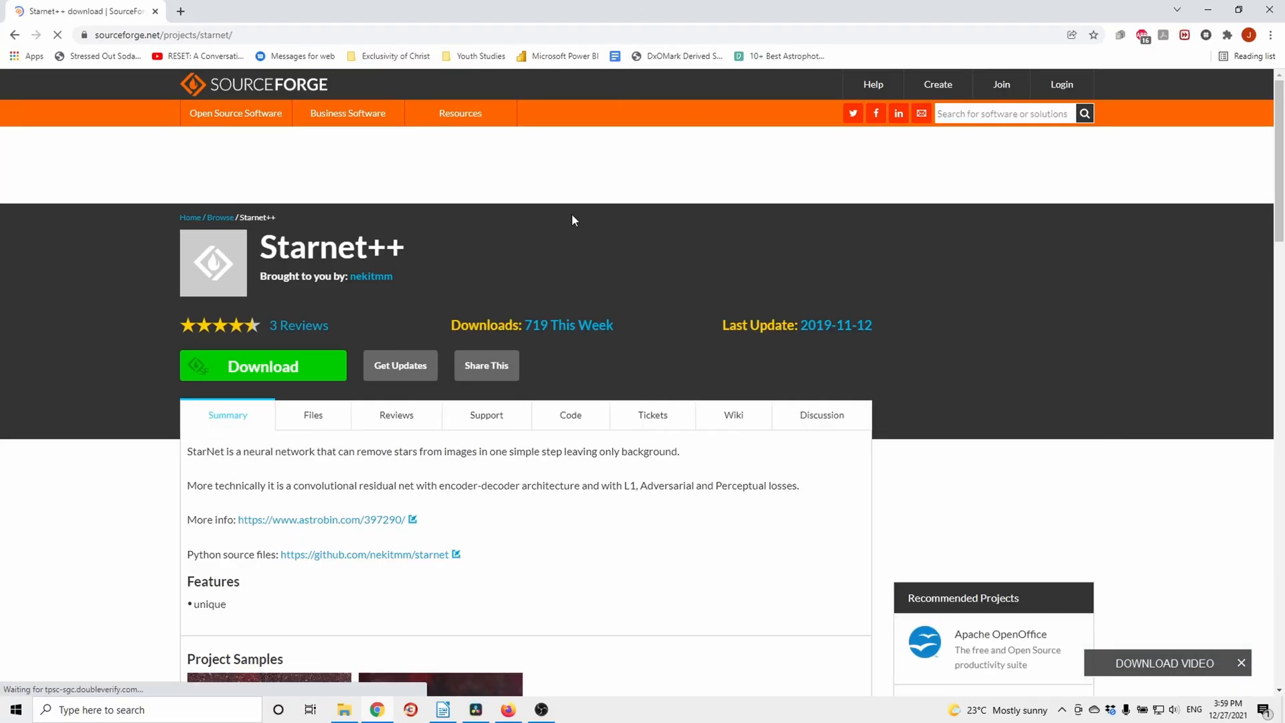
mouse_move(125, 222)
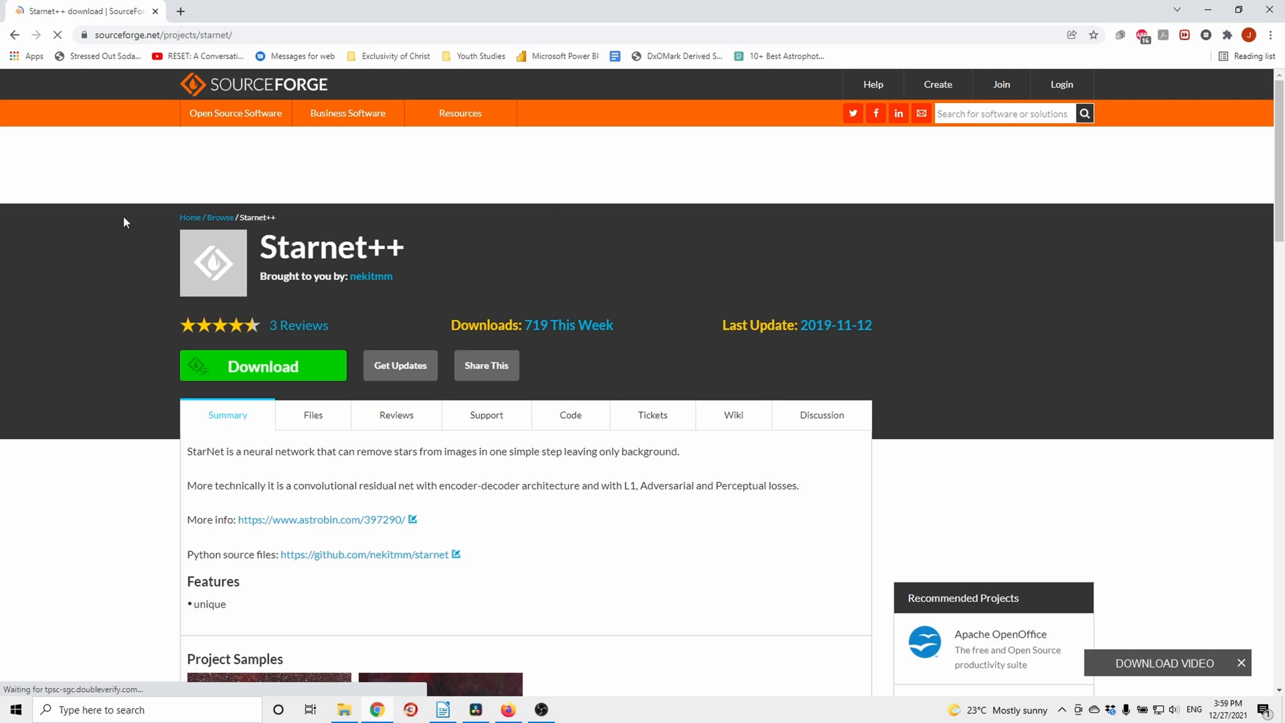
Download StarNet_Win.zip from SourceForge via the green Download button and Download Now
left_click(264, 366)
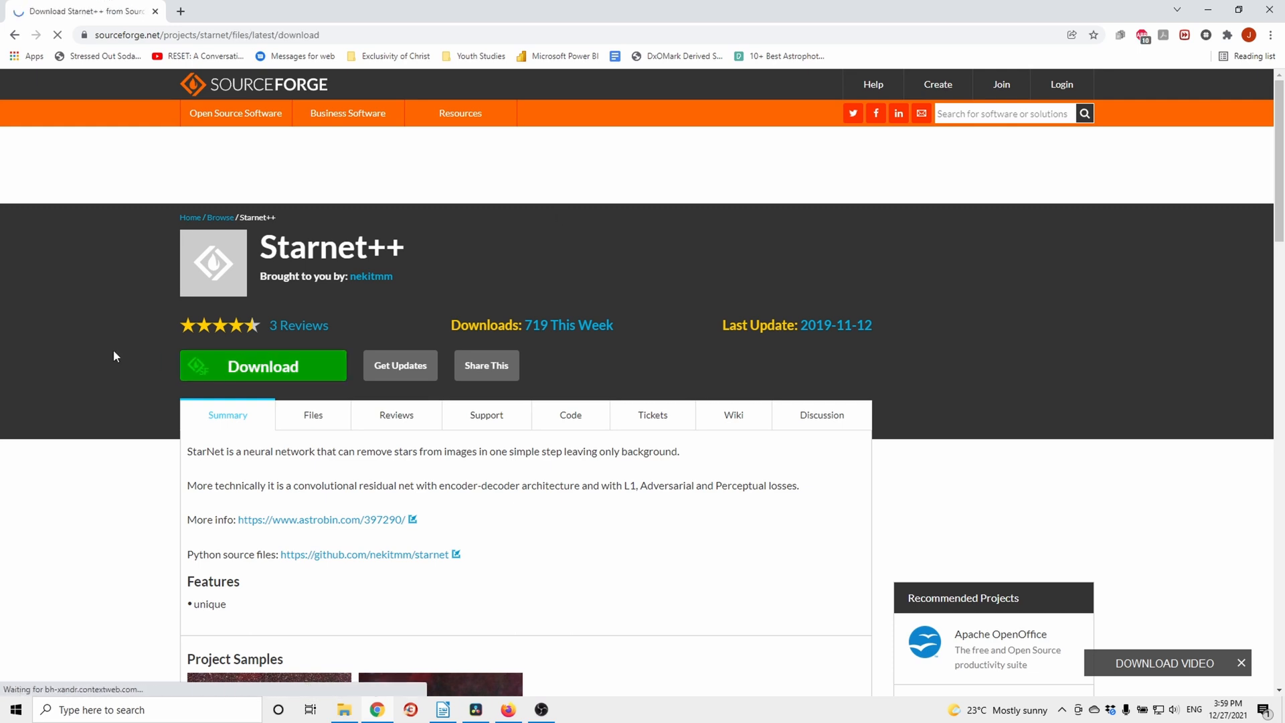
left_click(262, 365)
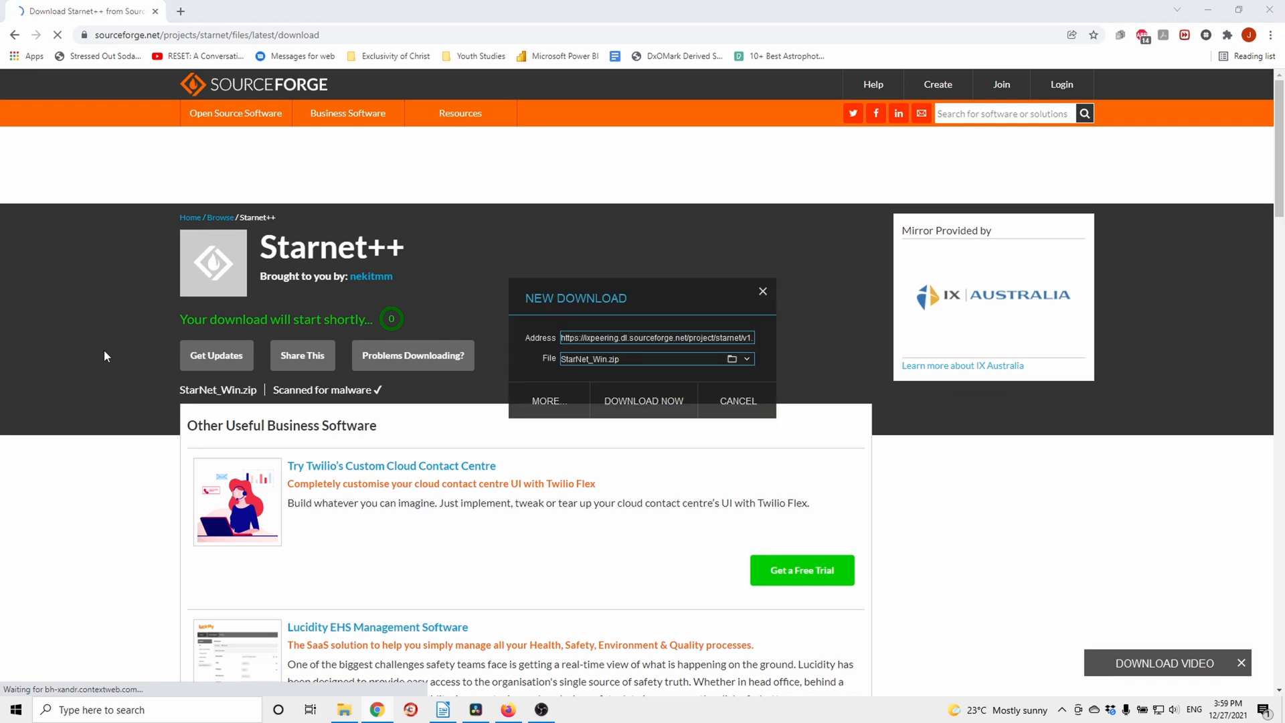
left_click(644, 401)
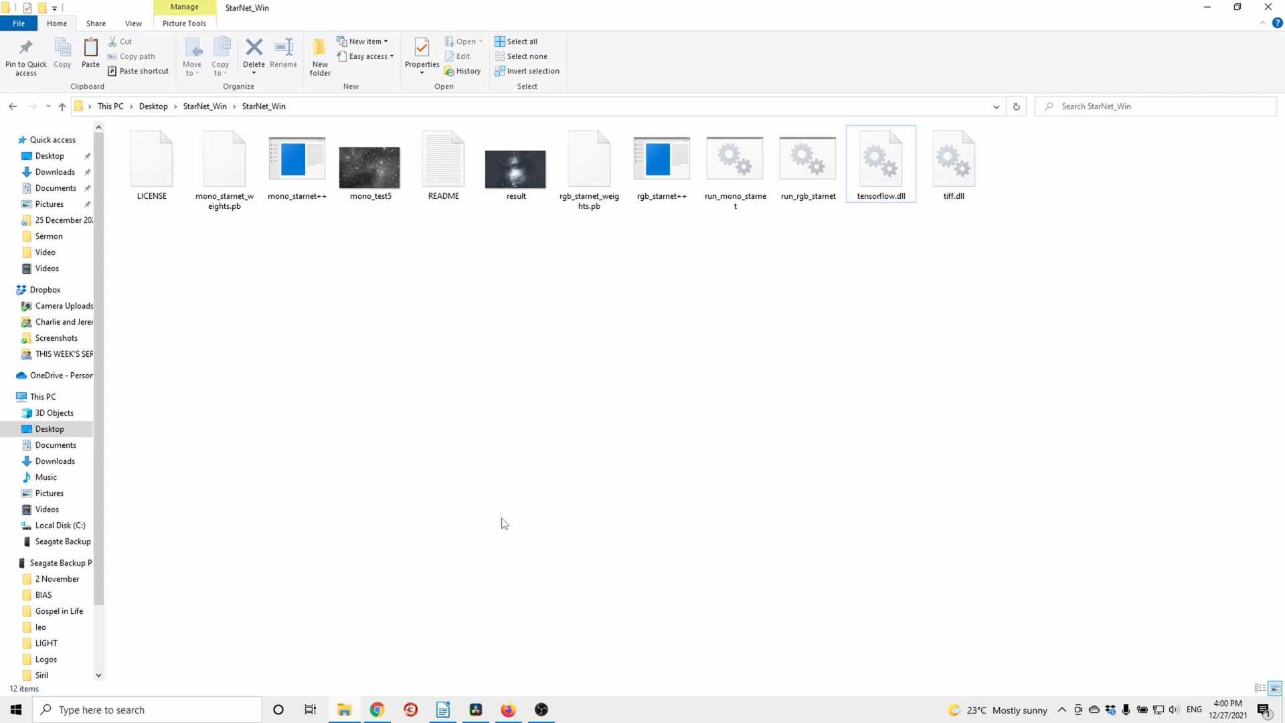
Select the 88.4 MB result image file inside the extracted StarNet_Win folder
left_click(515, 163)
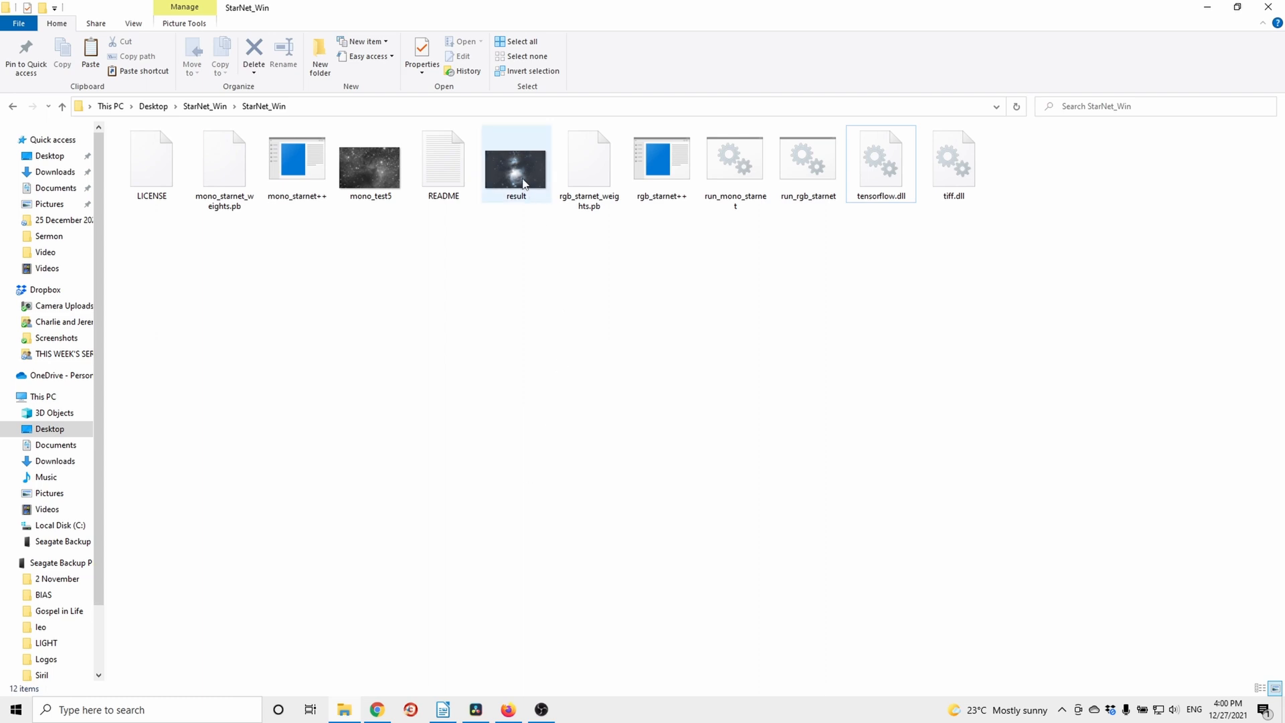
left_click(515, 164)
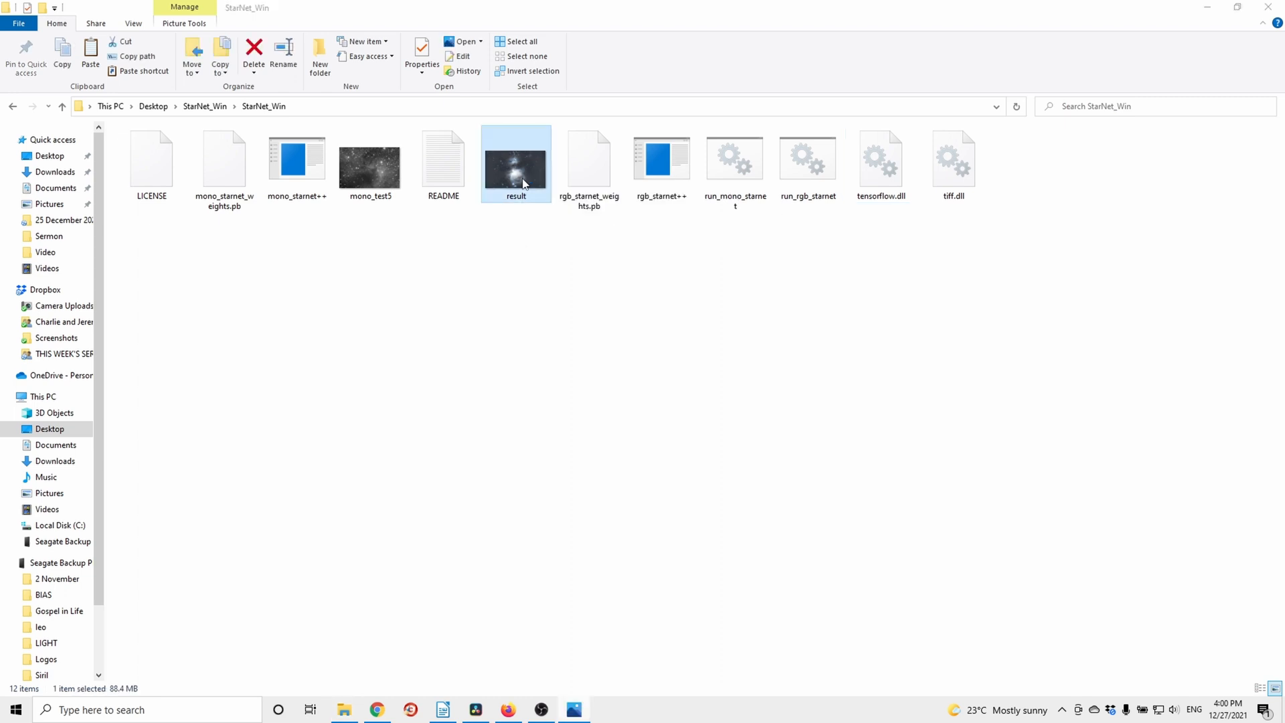
View result.tif in Photos, then view the star-removed starless.tif of the Orion Nebula
double_click(515, 158)
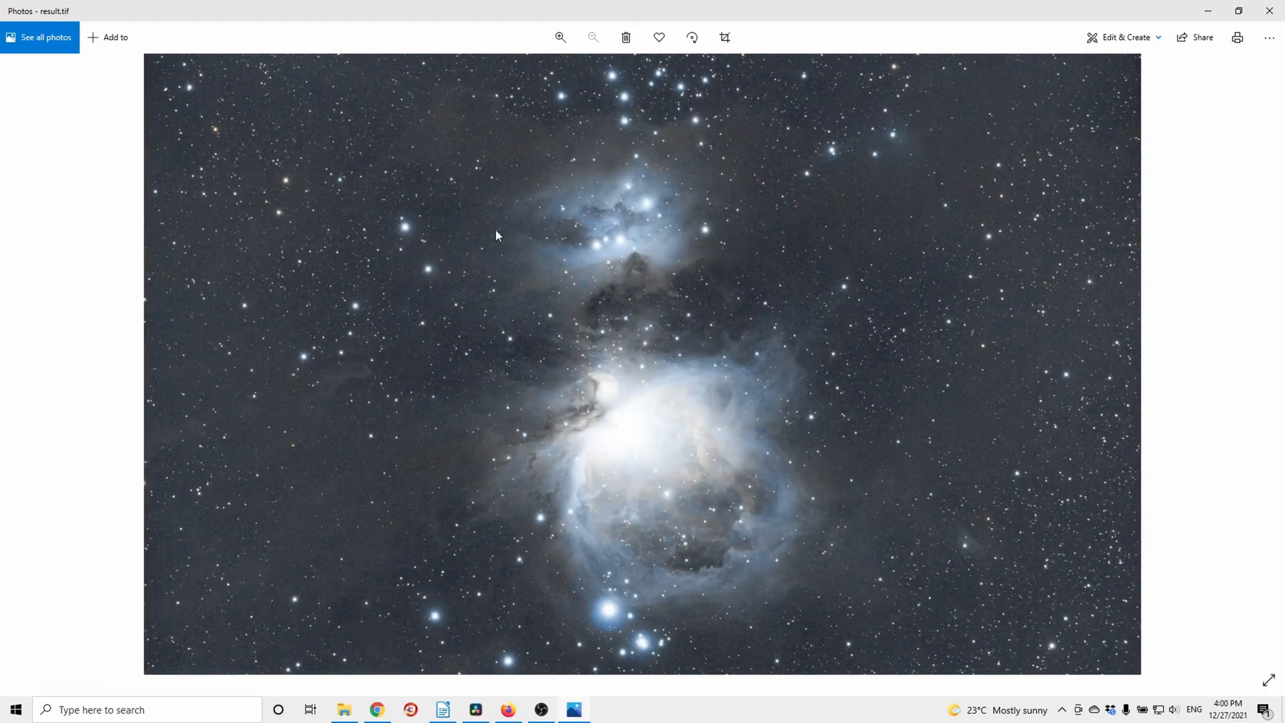
mouse_move(517, 166)
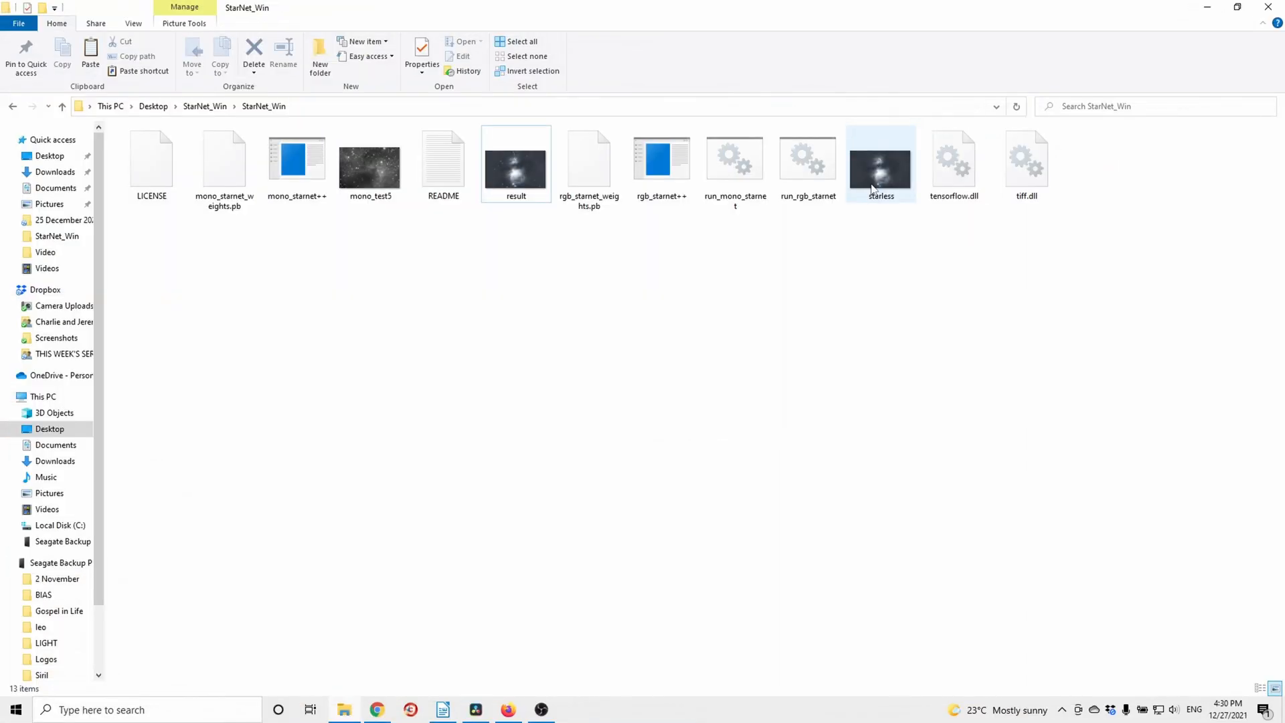
double_click(880, 158)
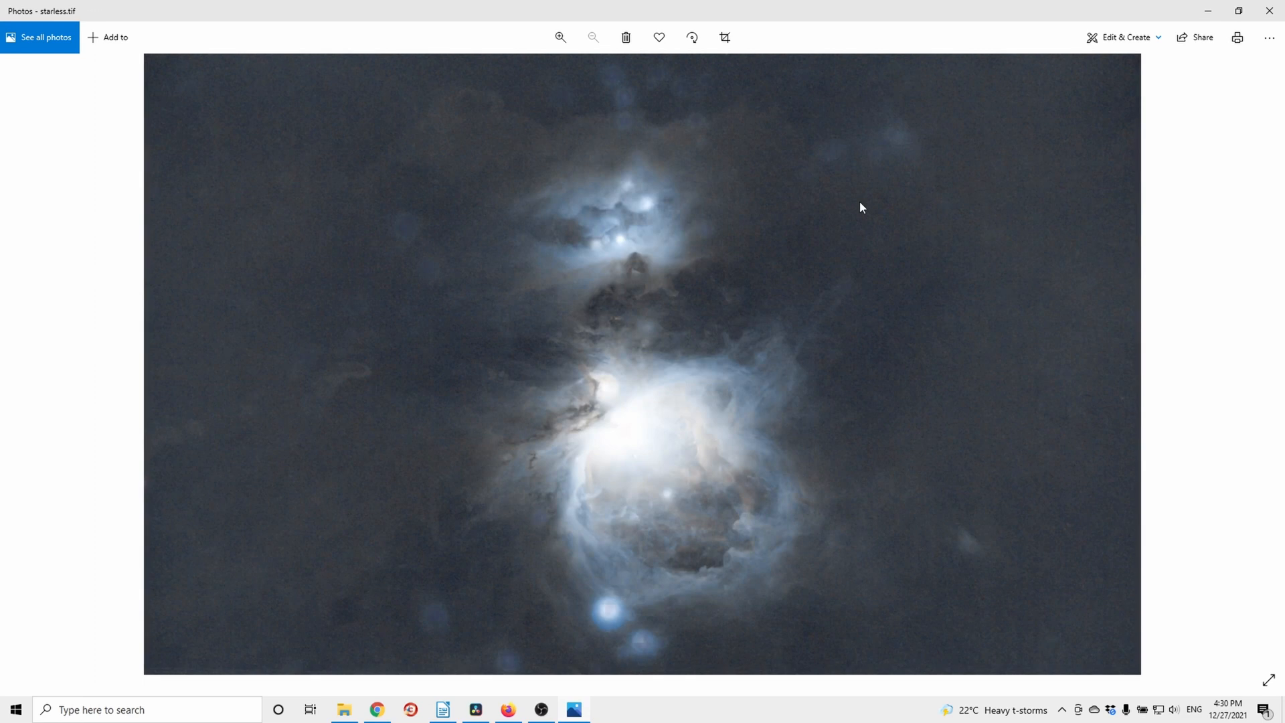